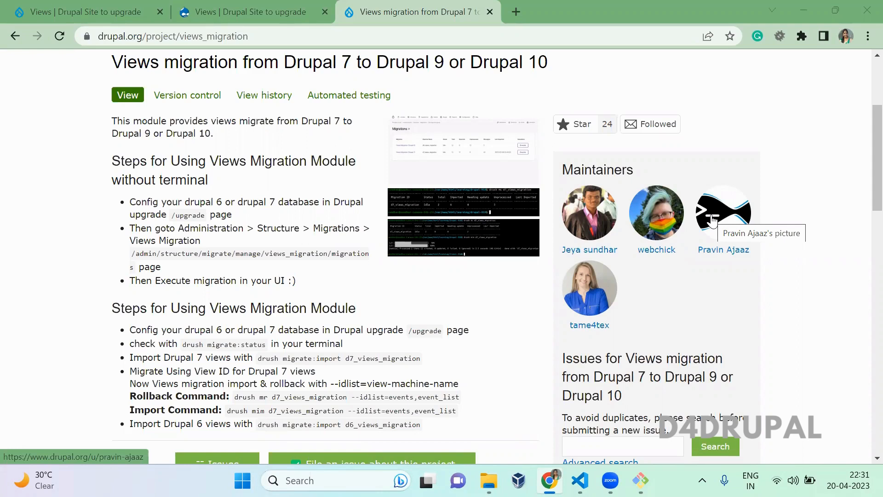
mouse_move(247, 56)
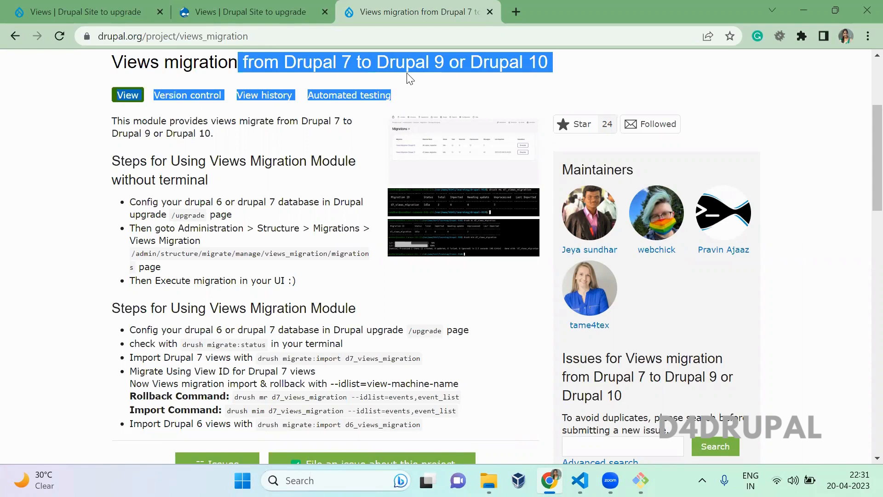
- Run composer require drupal/views_migration in the drupal-10.0.4 folder
click(249, 136)
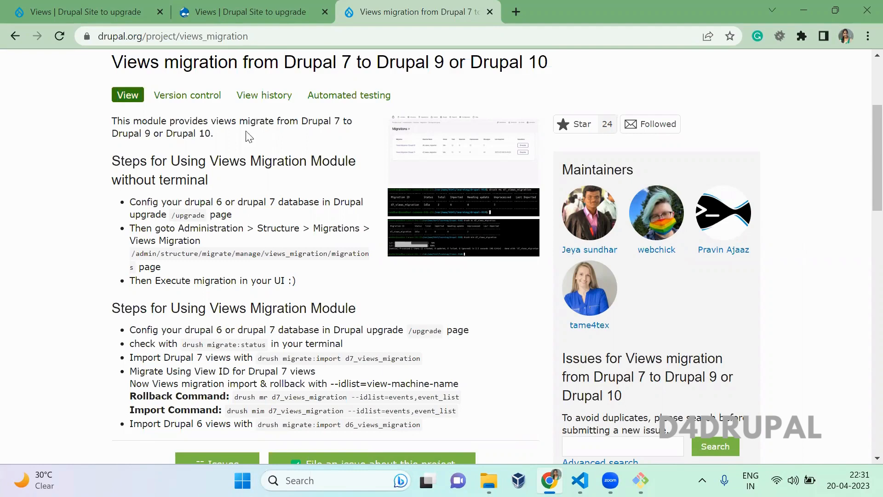
mouse_move(309, 242)
text(compose)
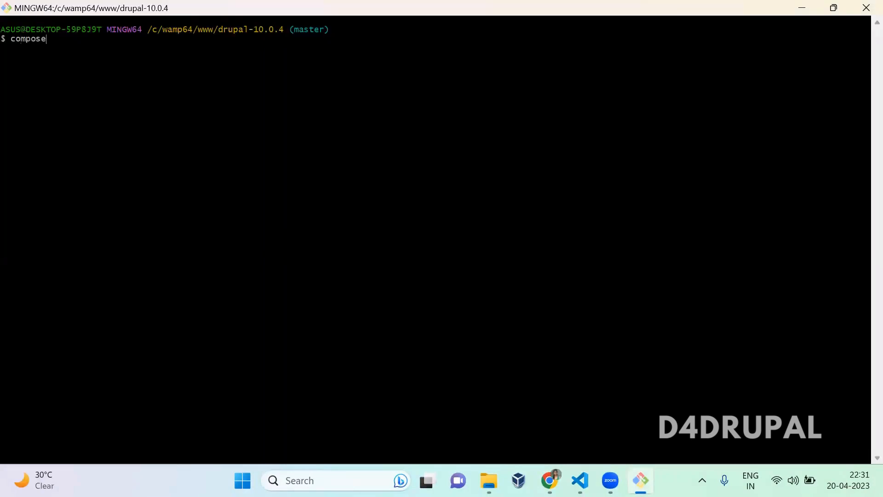
text(r require d)
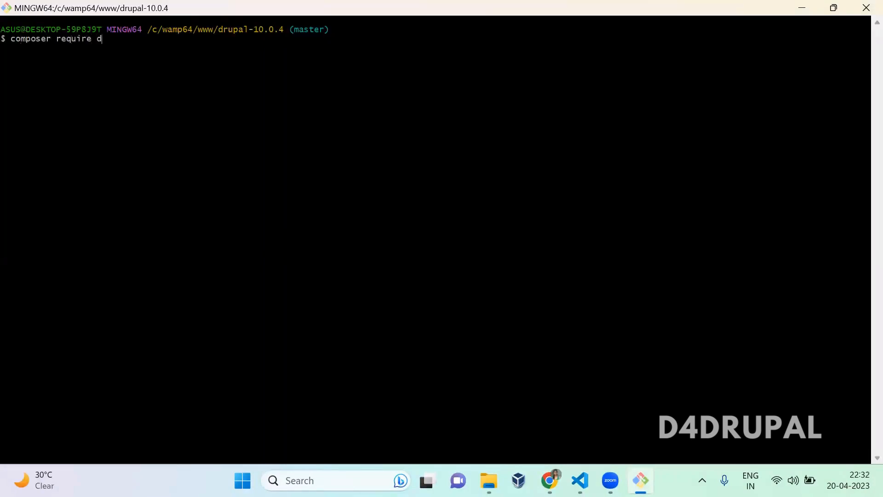
text(rupal/views)
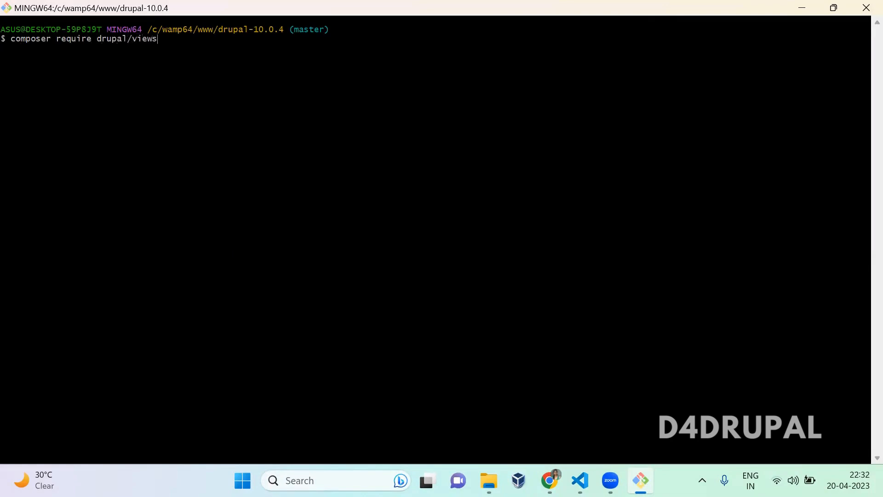
text(_migrat)
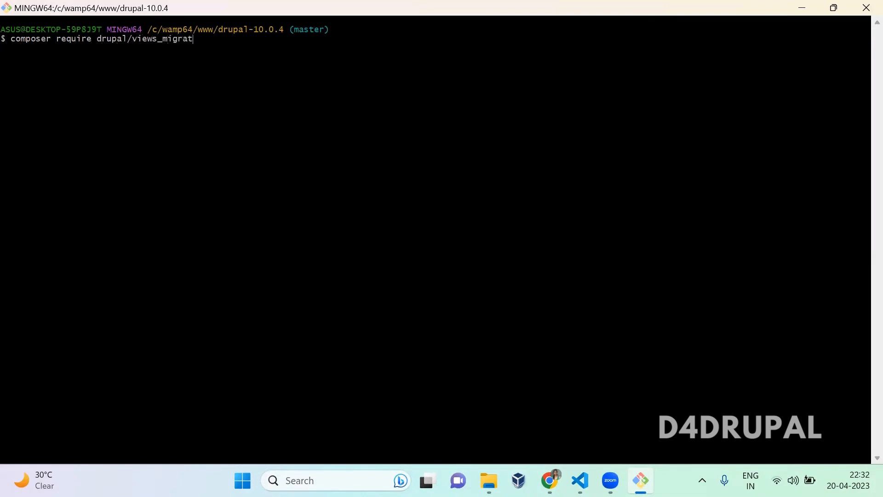
text(ion)
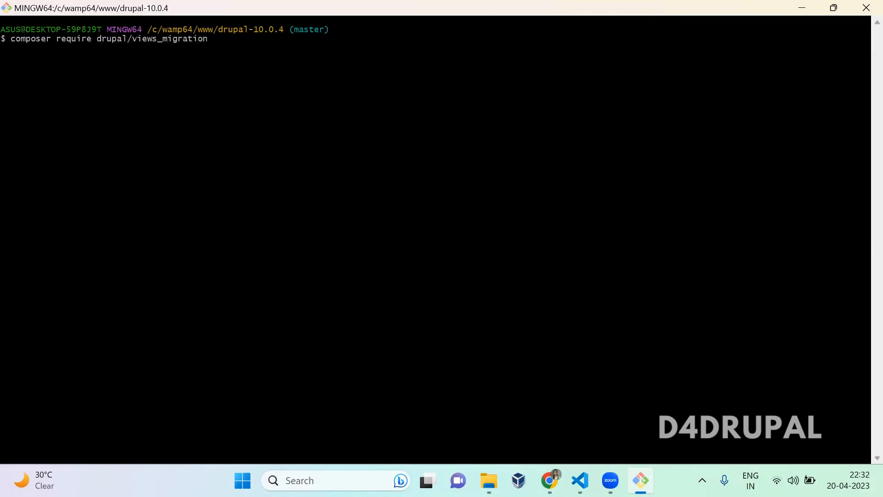
key(Enter)
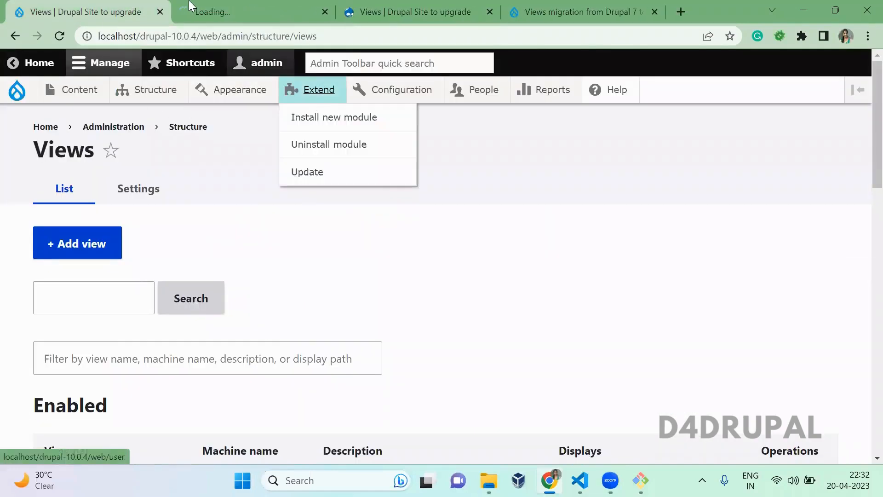
- On Extend, filter for 'views', tick Views Migration and install it
click(321, 89)
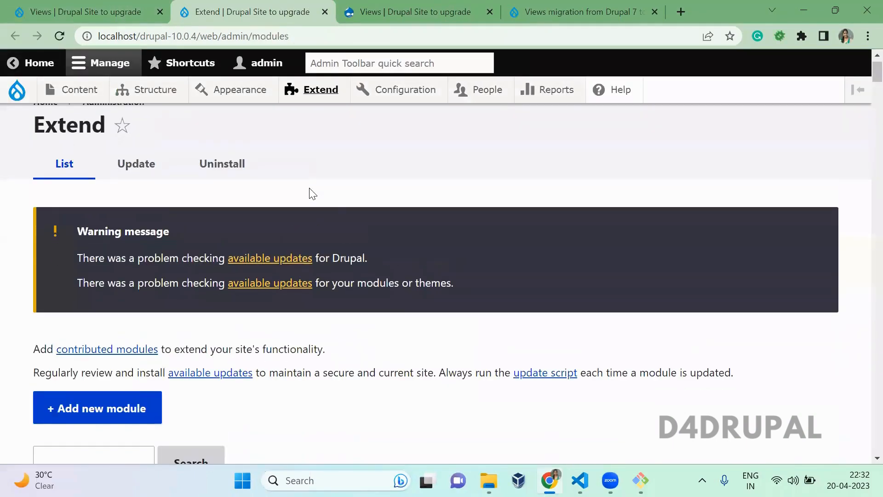
scroll(down, 3)
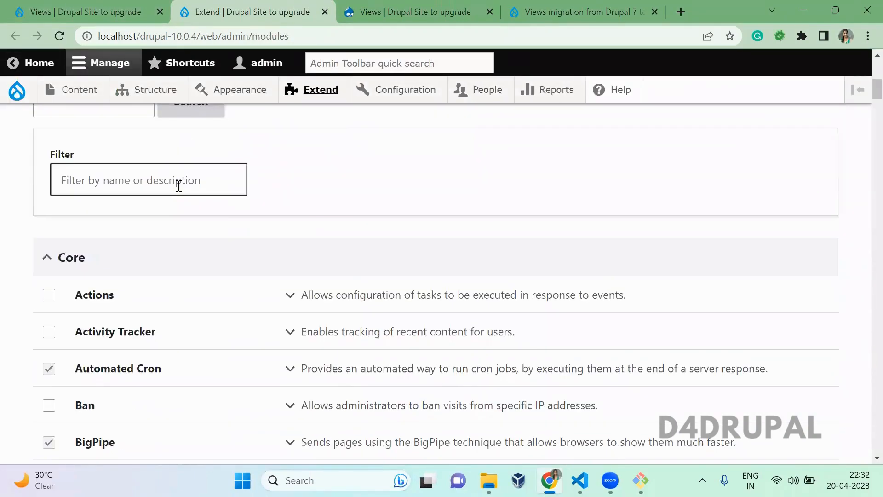
text(views m)
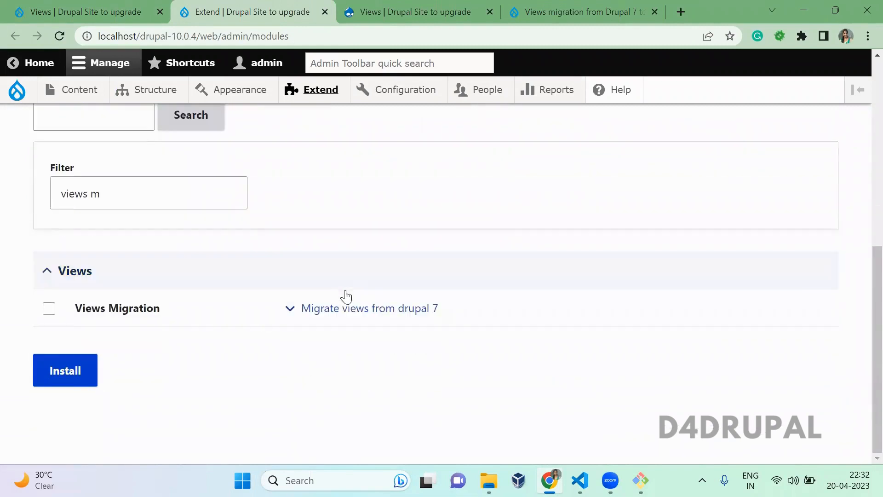
click(49, 308)
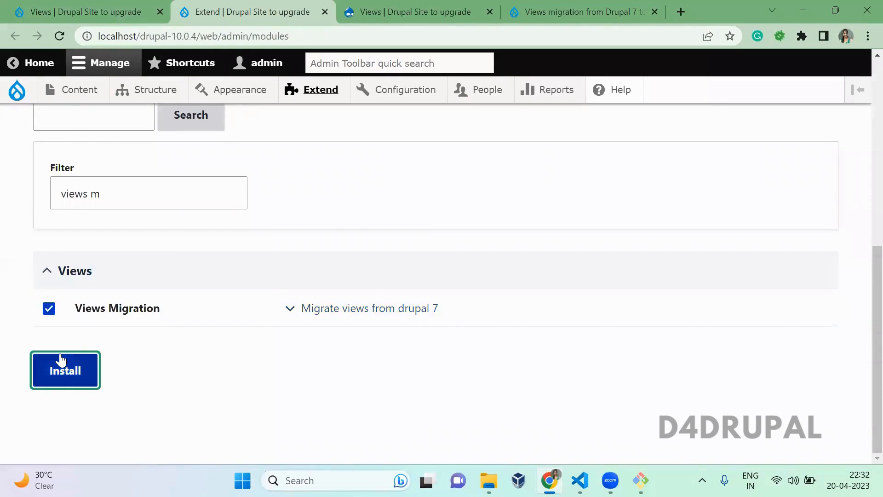
click(65, 370)
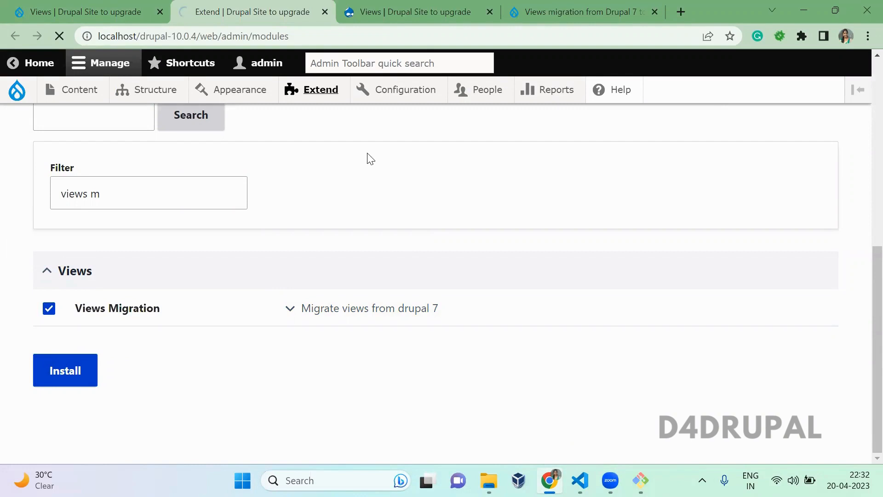
click(64, 370)
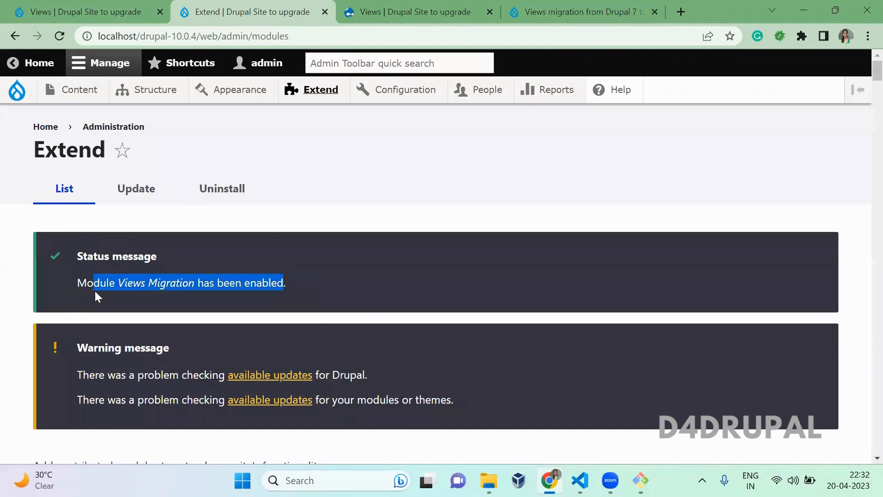
- Go to Structure > Migrations and view the new Views Migration group
click(154, 90)
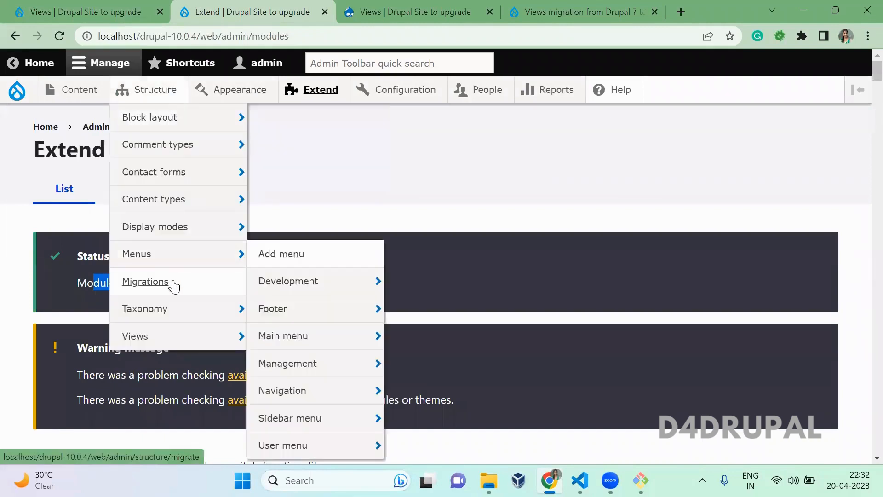
mouse_move(166, 291)
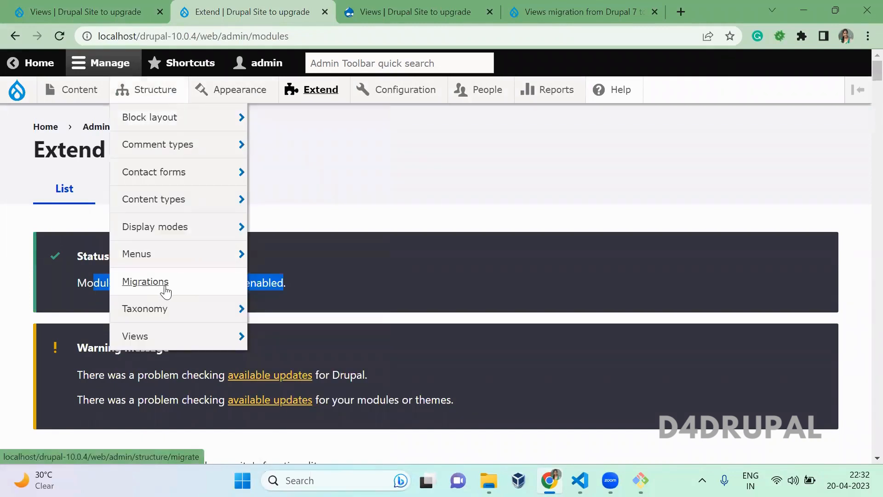
click(145, 282)
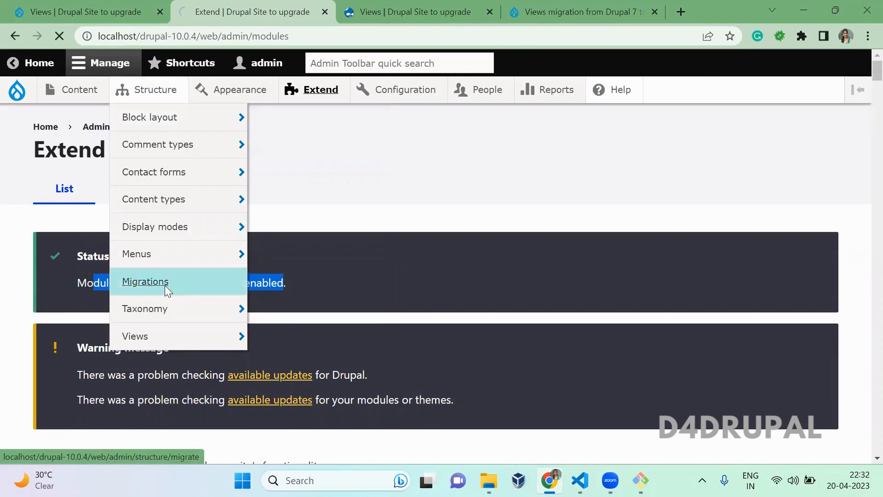
click(145, 282)
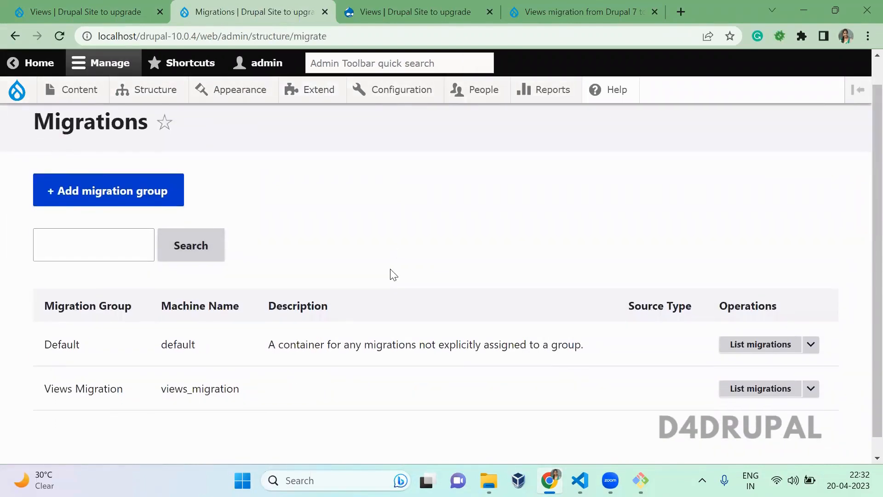
scroll(down, 3)
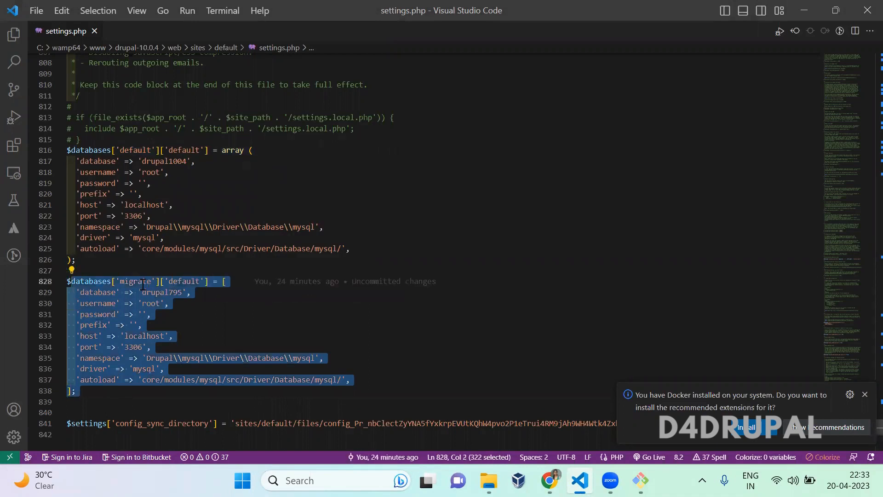
double_click(135, 282)
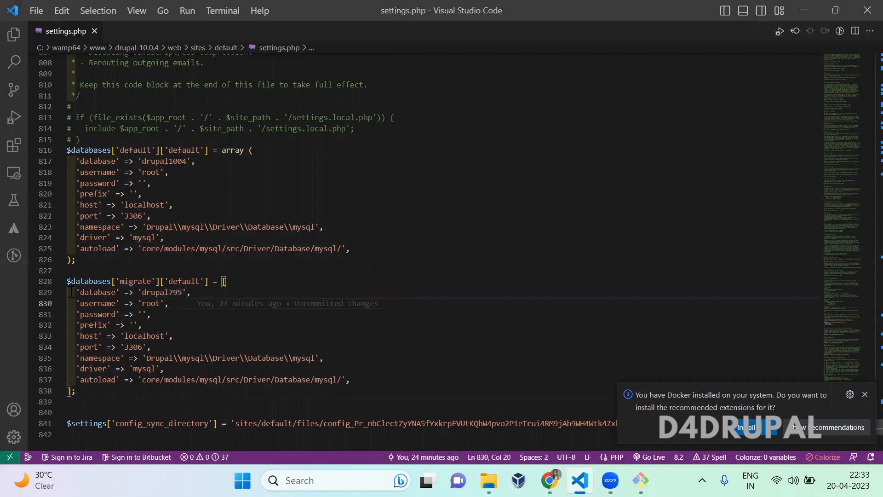
click(149, 315)
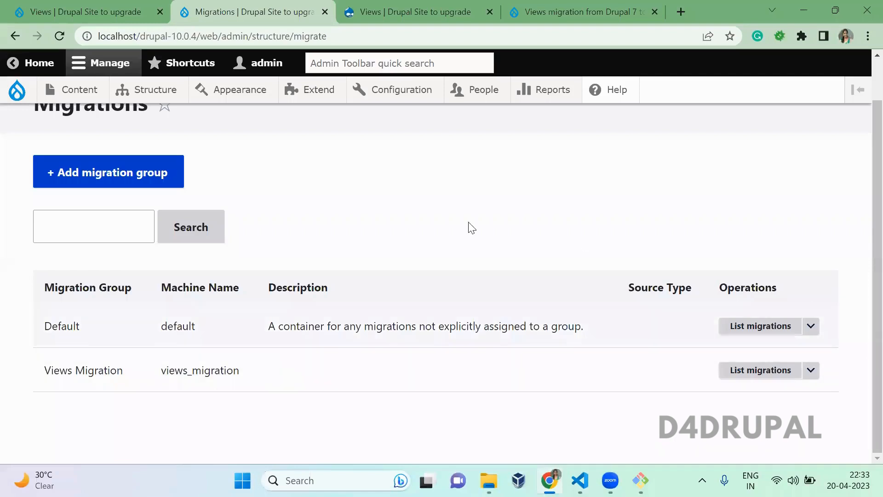
- Filter the Views list by 'content' and 'node li' to confirm no matching view exists
click(759, 369)
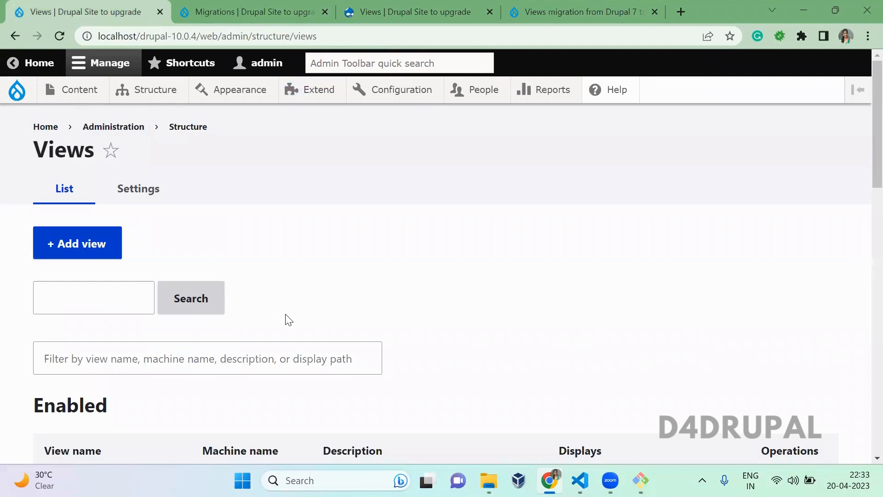
scroll(down, 3)
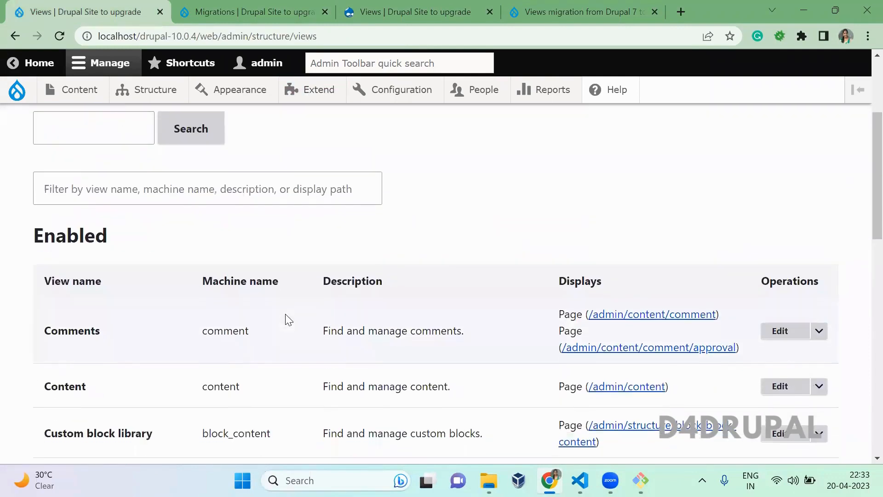
text(c)
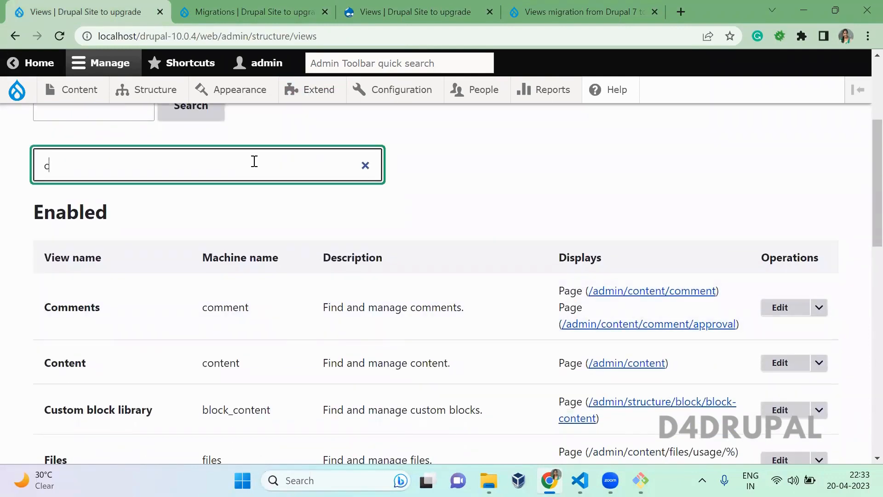
text(ontent)
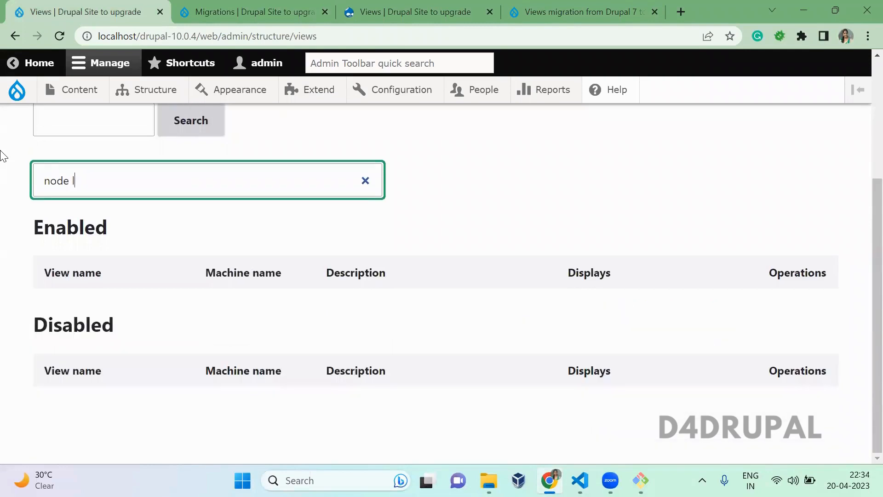
text(li)
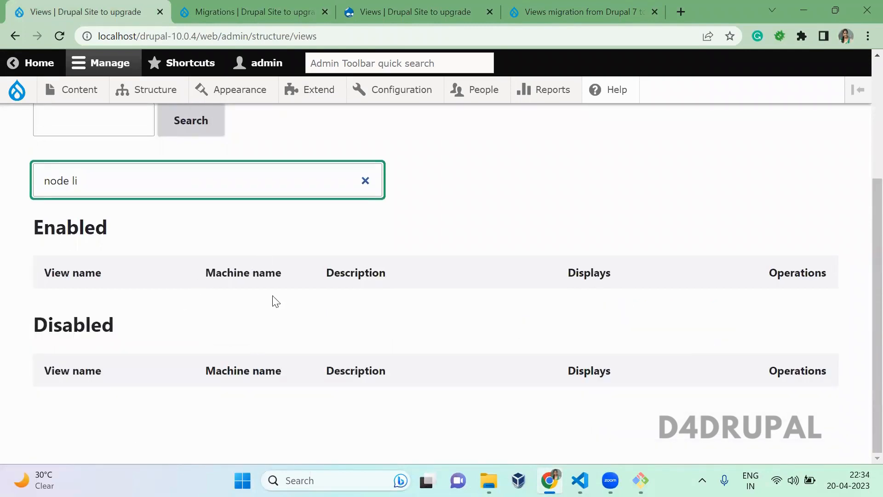
- Execute the Views Migration (Drupal 7) migration with the Import operation
click(256, 12)
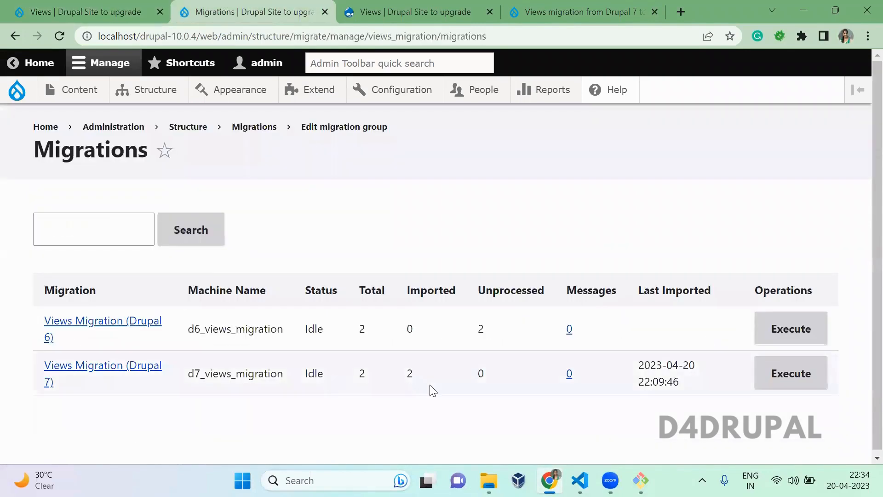
mouse_move(491, 375)
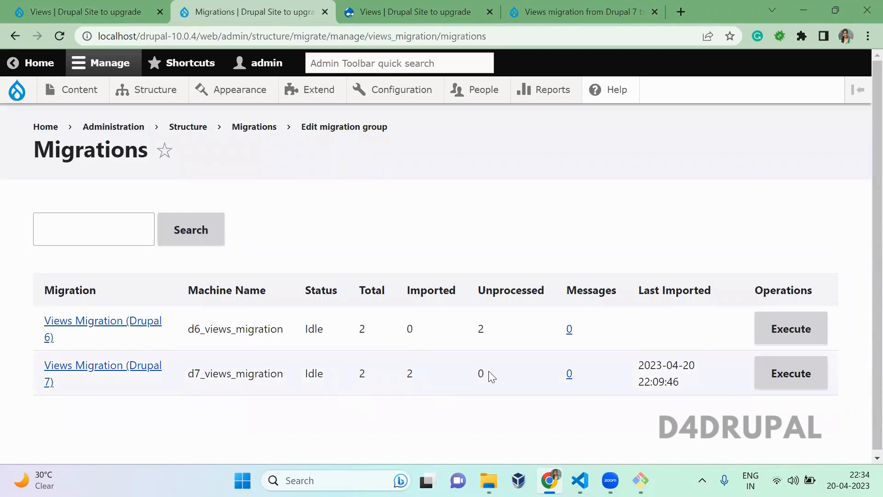
click(791, 374)
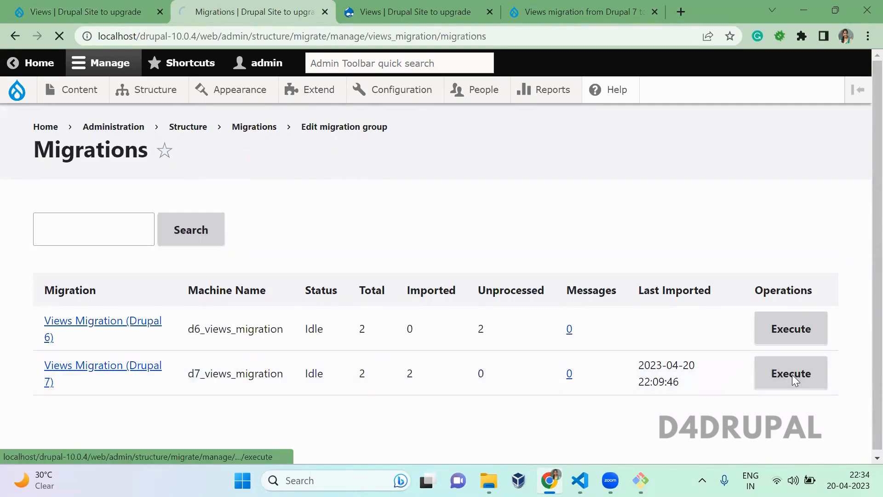
click(791, 373)
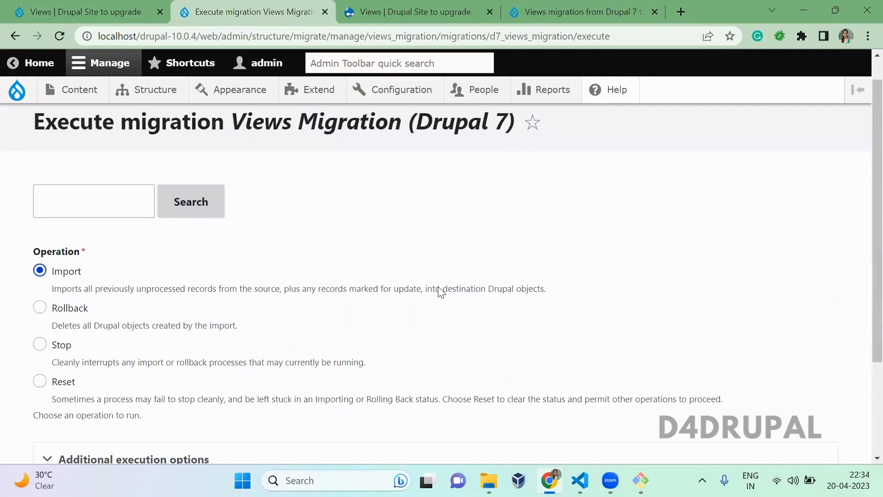
scroll(down, 3)
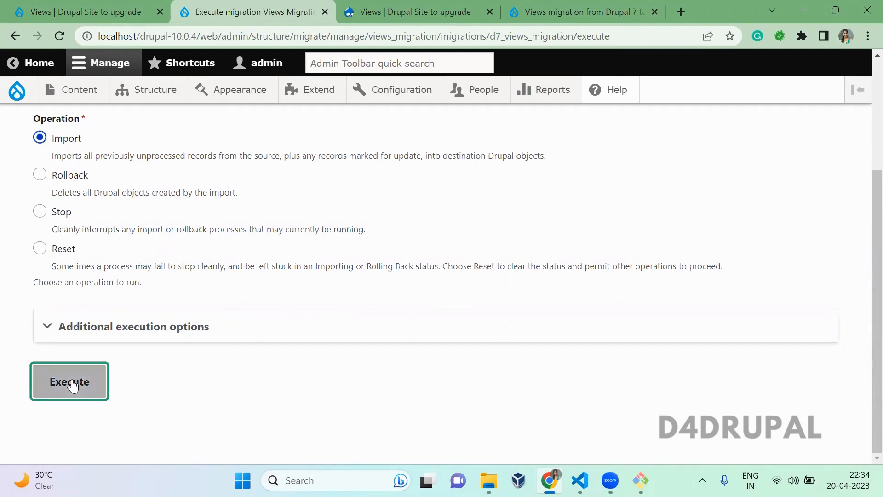
click(69, 381)
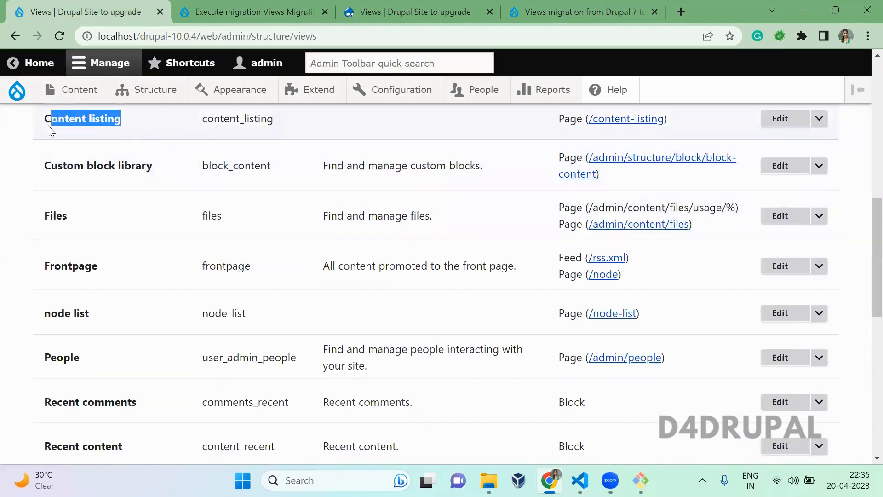
- Highlight the migrated Content listing and node list entries in the Views list
drag(51, 119, 188, 315)
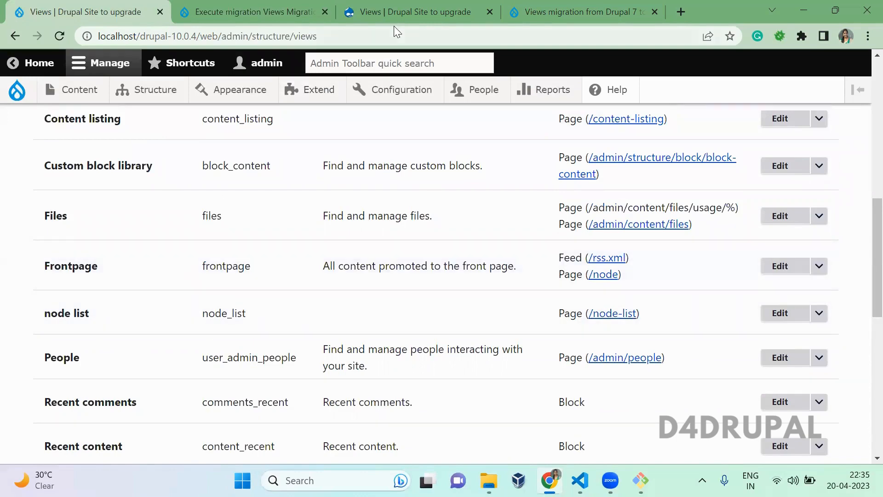
mouse_move(9, 8)
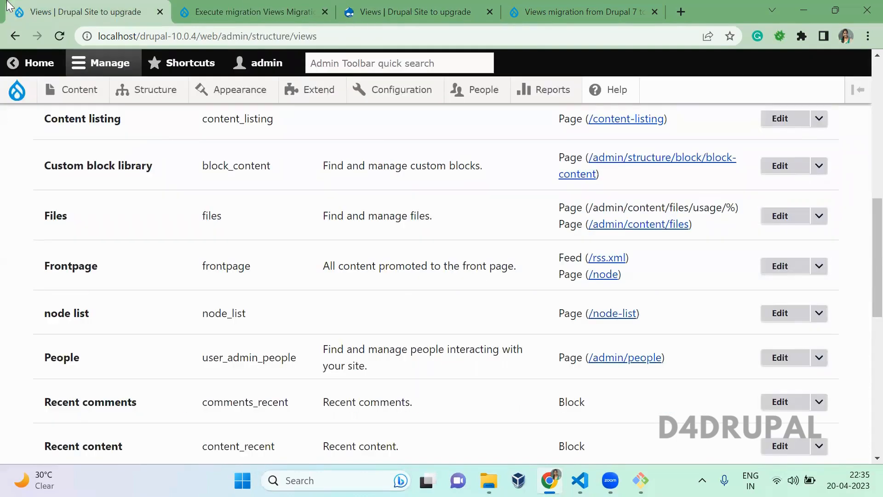
mouse_move(232, 345)
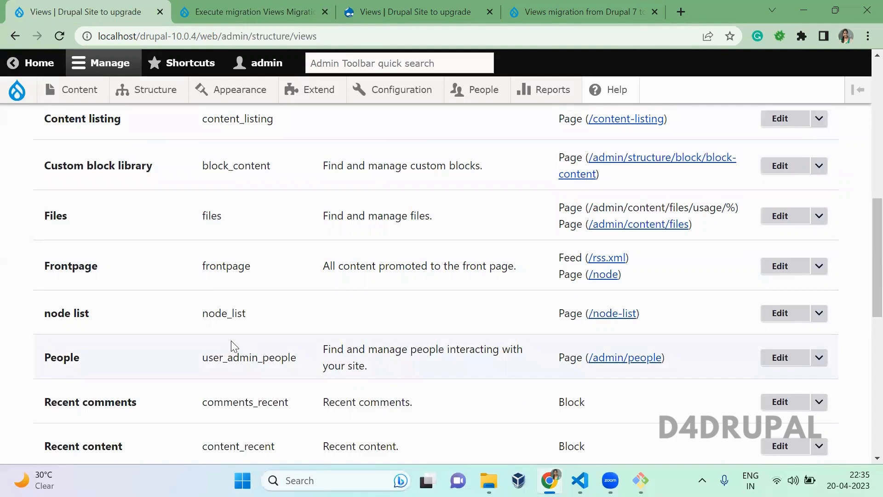
click(583, 12)
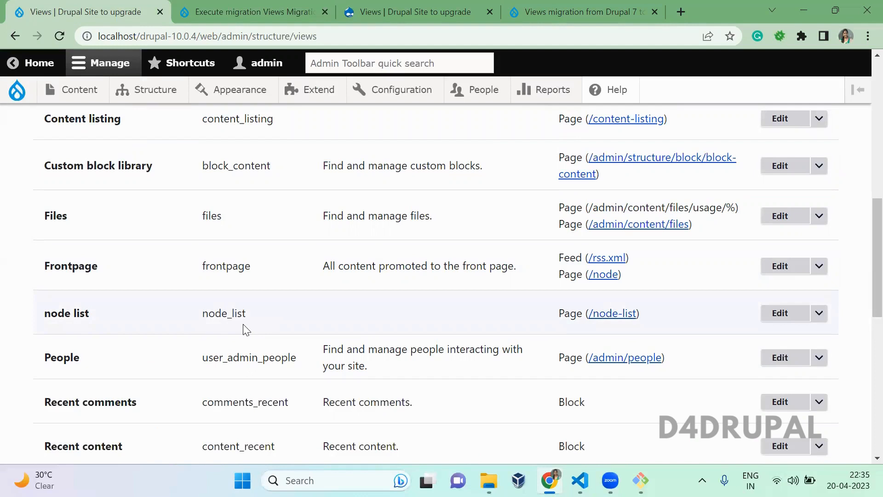
mouse_move(659, 411)
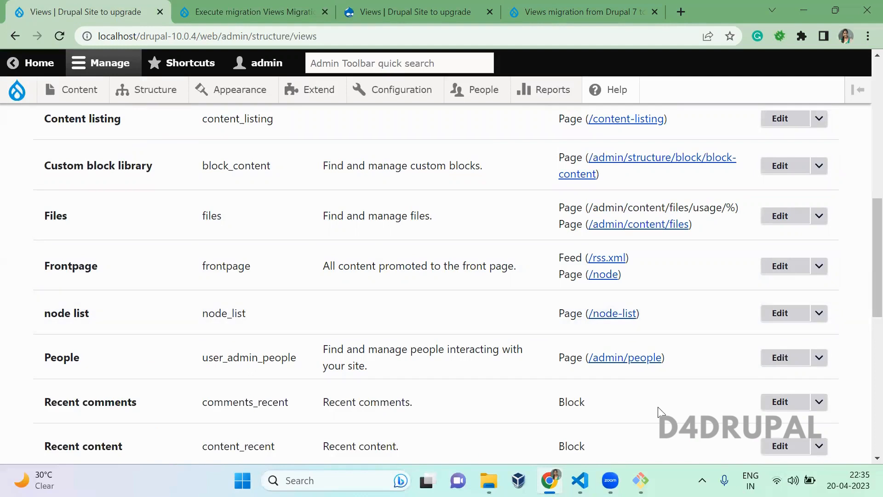